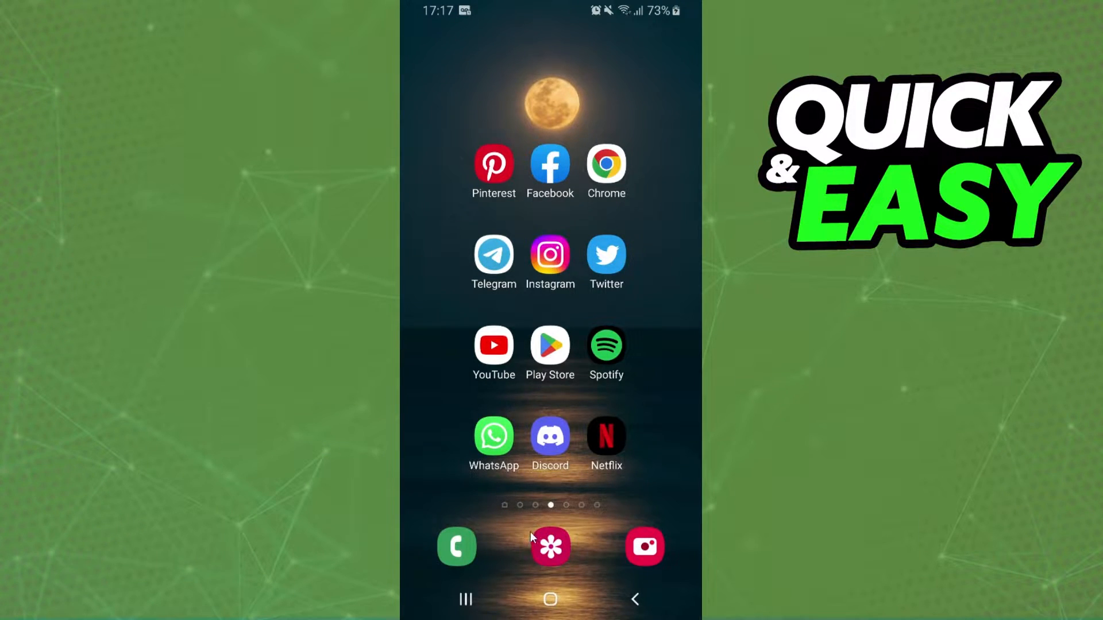
pyautogui.moveTo(667, 350)
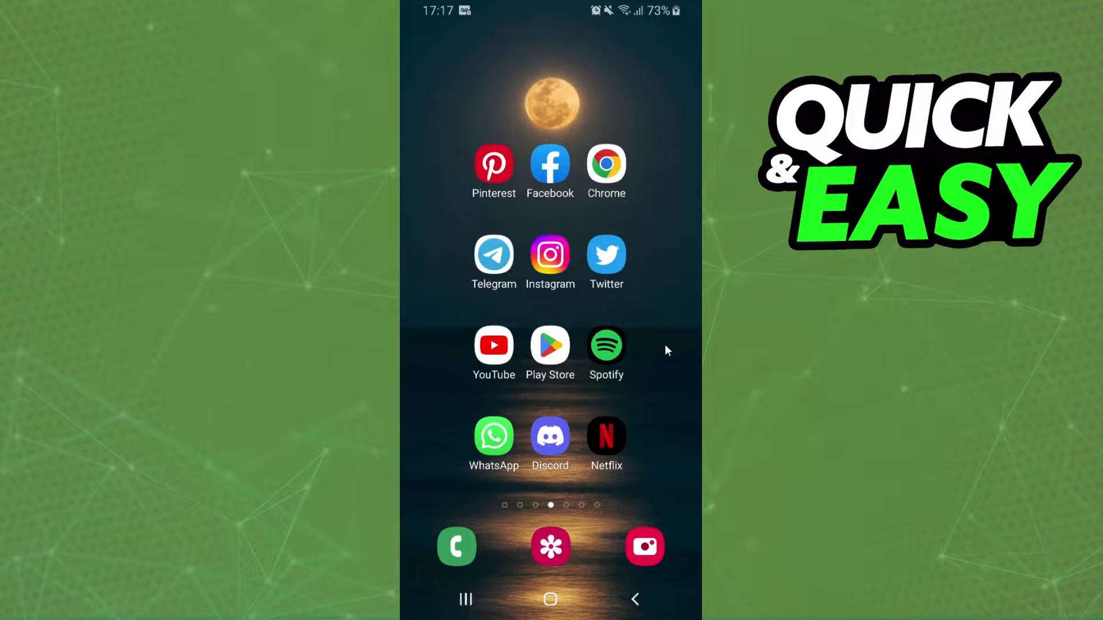
pyautogui.moveTo(664, 349)
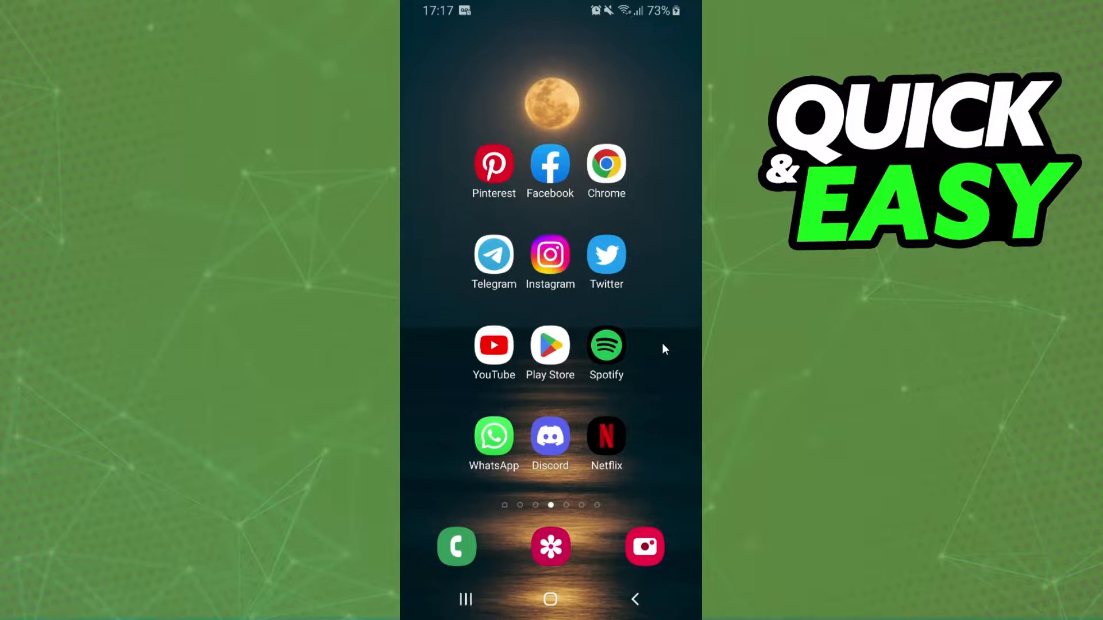
pyautogui.moveTo(643, 360)
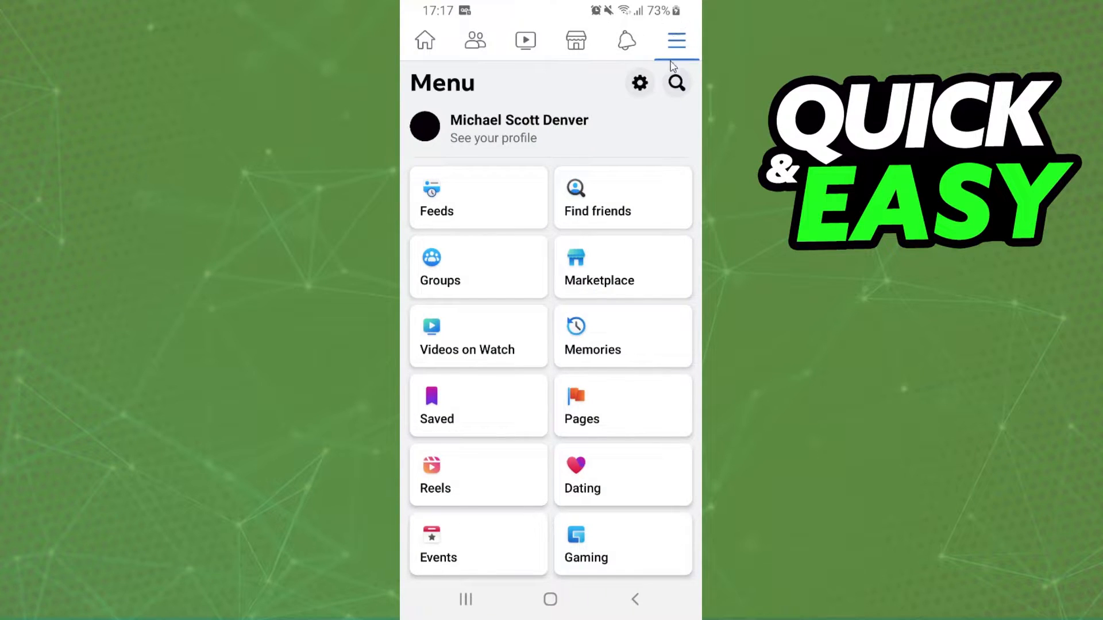
pyautogui.moveTo(693, 34)
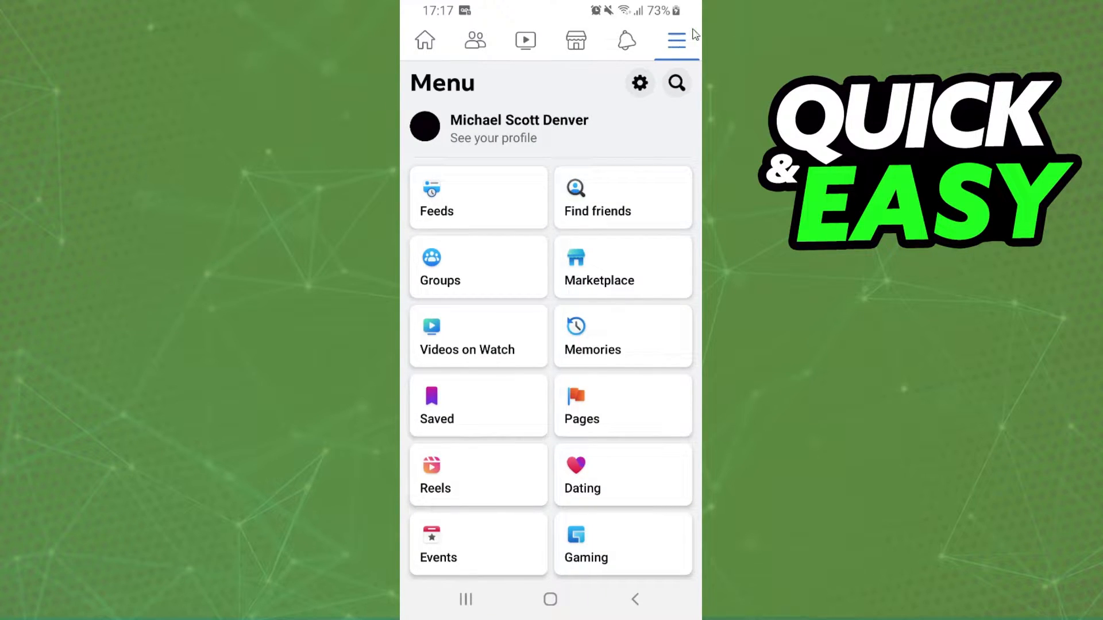
# Step: Scroll down through Facebook's main menu shortcuts
pyautogui.scroll(-3)
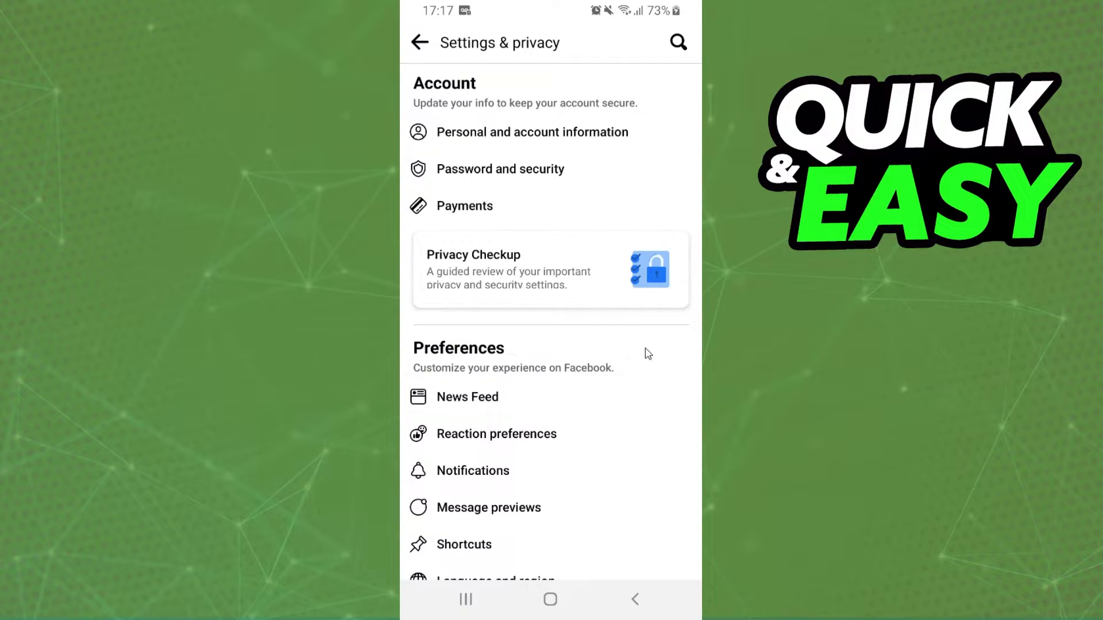
pyautogui.moveTo(663, 322)
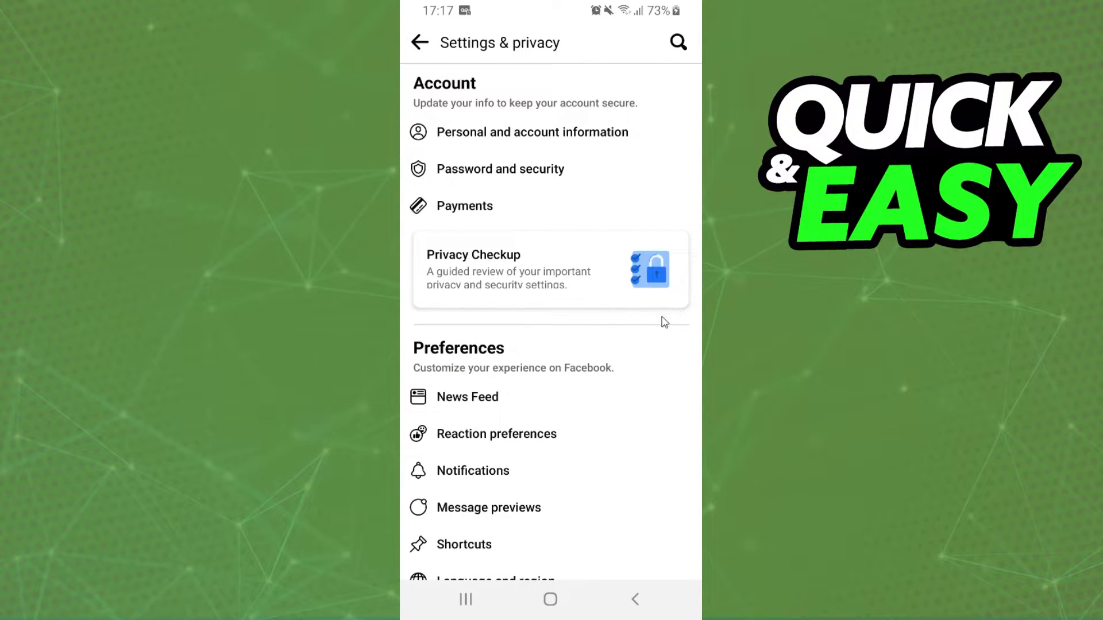
# Step: Scroll Settings & privacy down to the Preferences section with Notifications and Dark mode
pyautogui.scroll(-3)
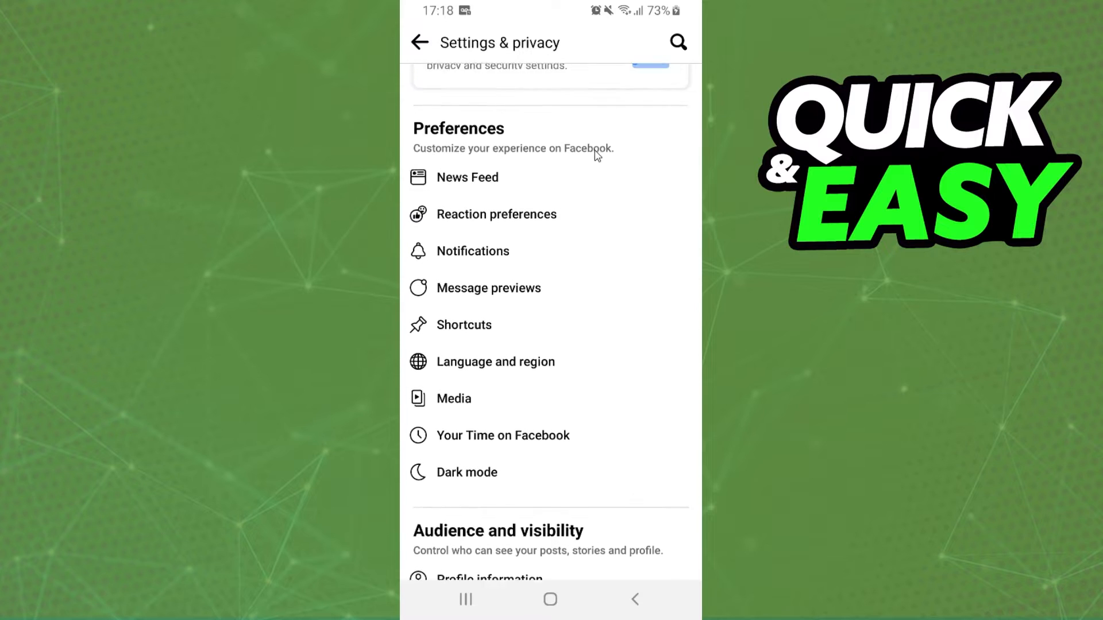
pyautogui.scroll(-3)
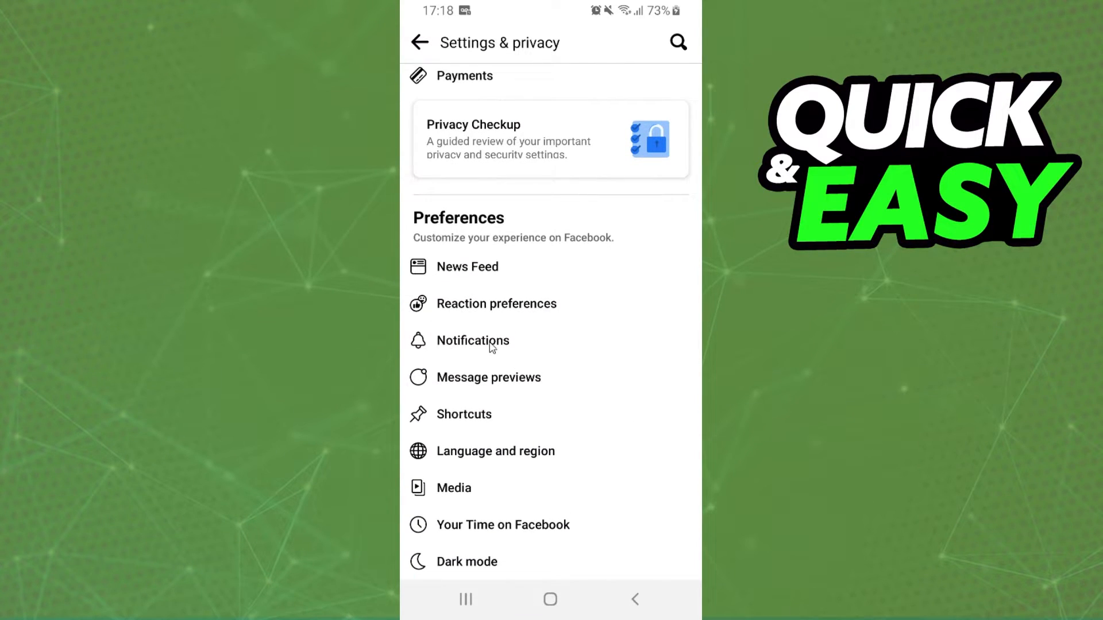
# Step: Open Notifications and scroll to the Push, Email and SMS delivery options
pyautogui.click(475, 340)
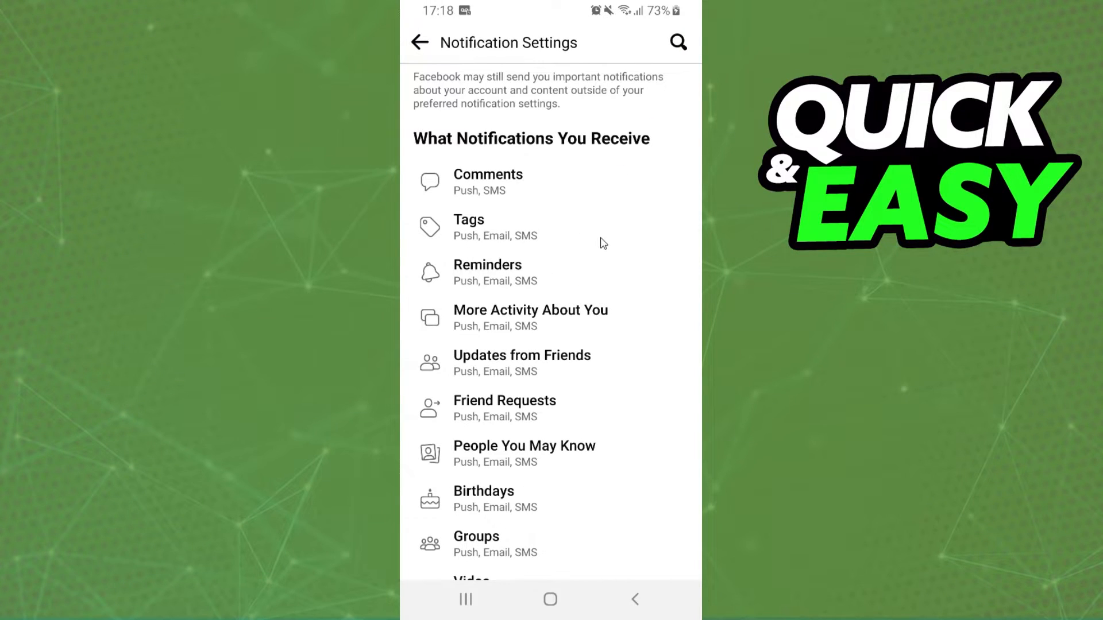
pyautogui.moveTo(500, 420)
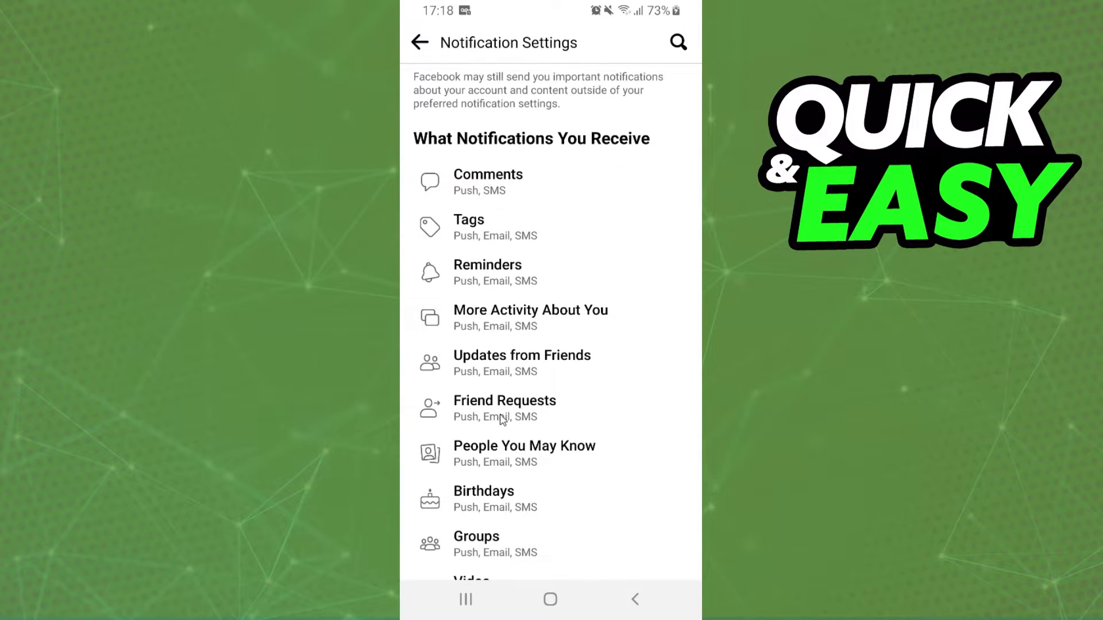
pyautogui.moveTo(591, 344)
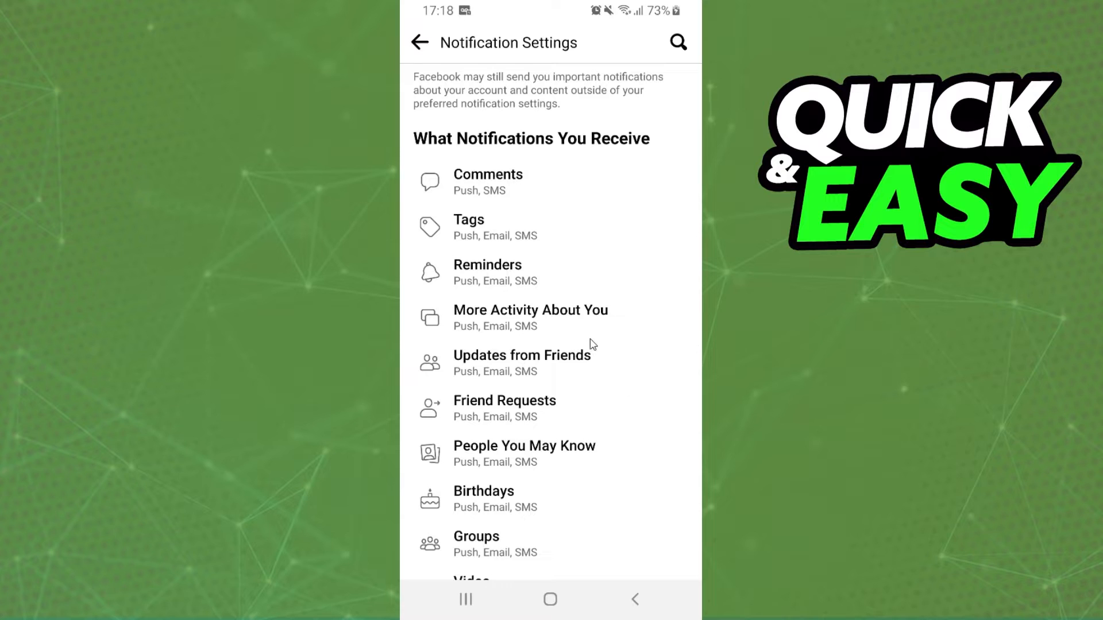
pyautogui.moveTo(547, 396)
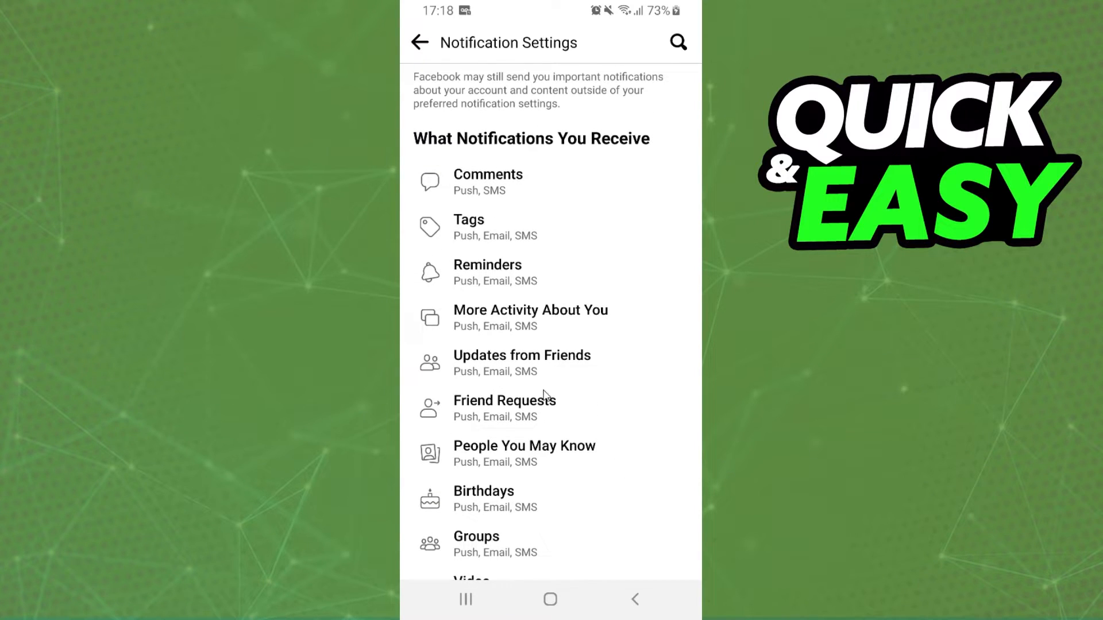
pyautogui.moveTo(608, 442)
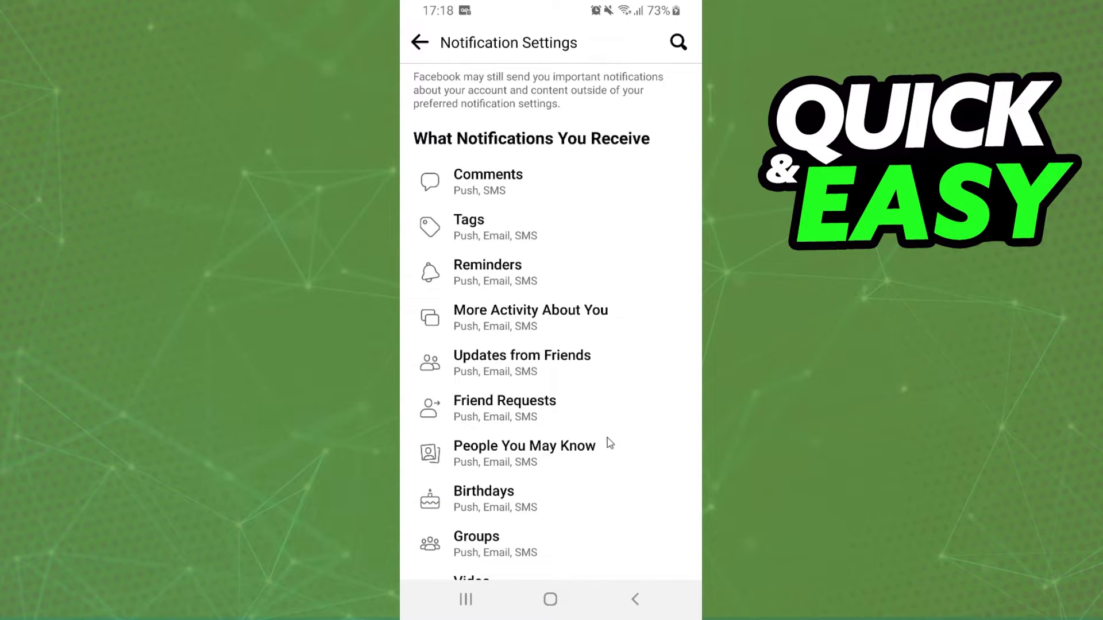
pyautogui.scroll(-3)
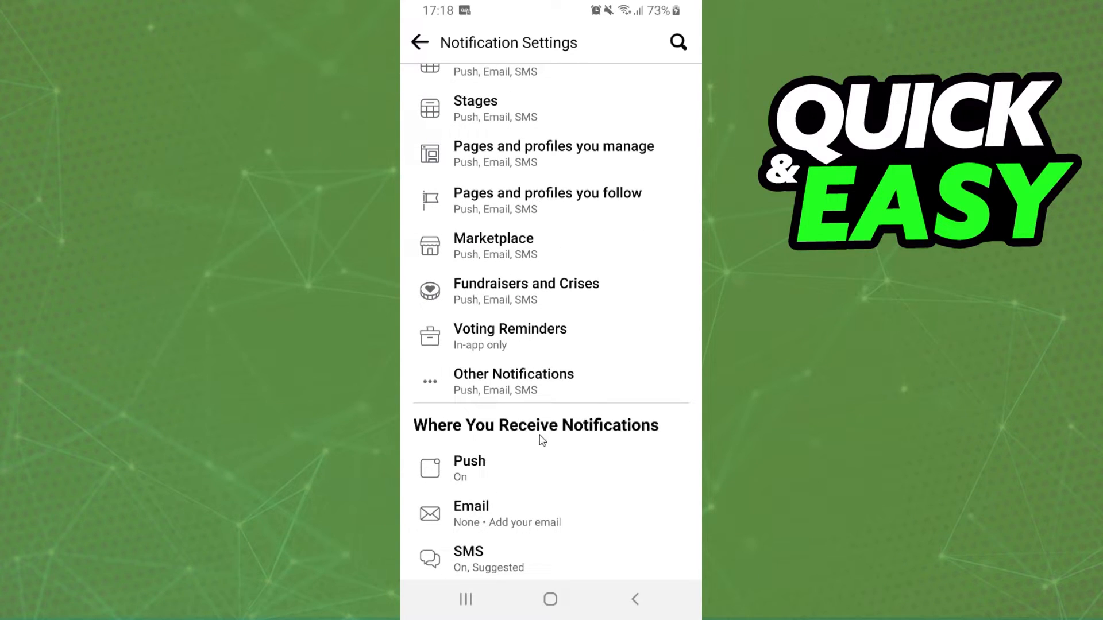
pyautogui.moveTo(478, 480)
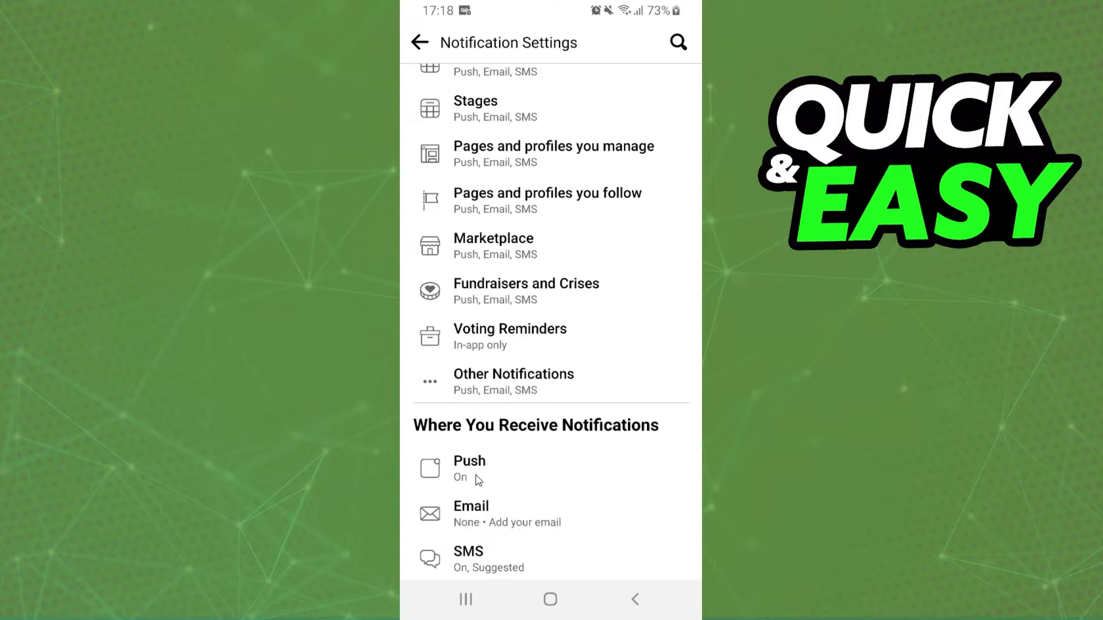
# Step: Open Push settings, showing muting off and Phone LED enabled
pyautogui.click(469, 469)
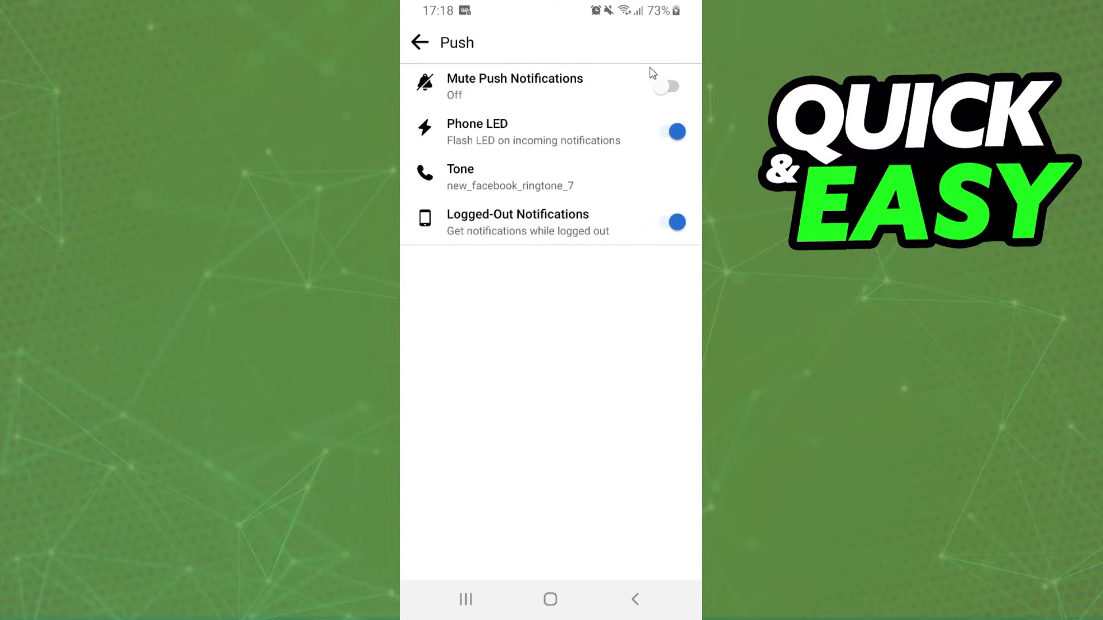
pyautogui.moveTo(687, 96)
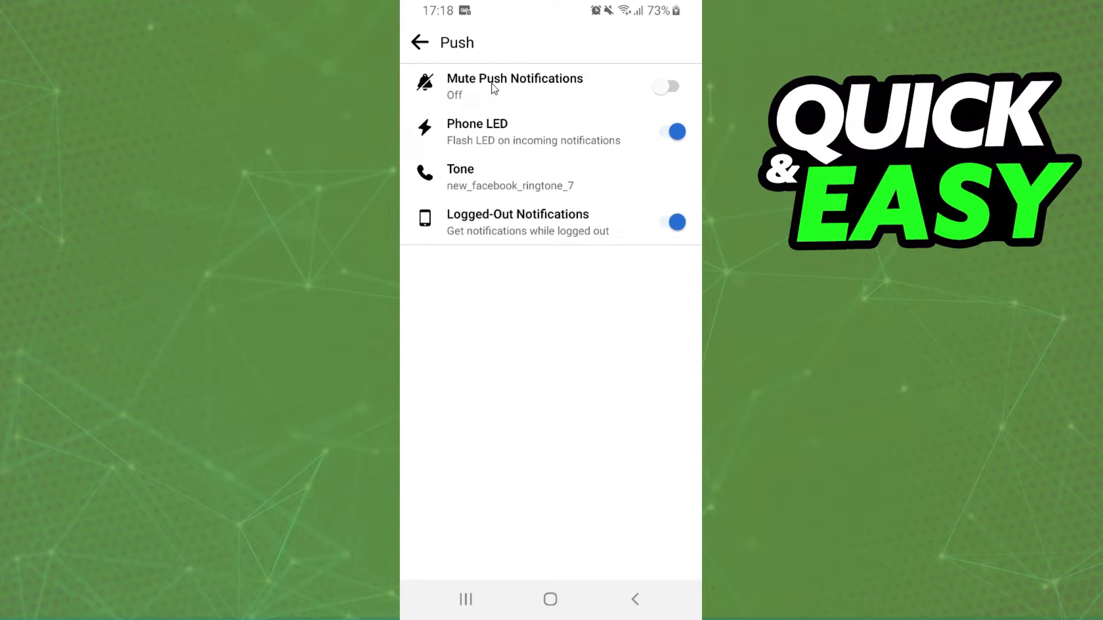
pyautogui.moveTo(564, 97)
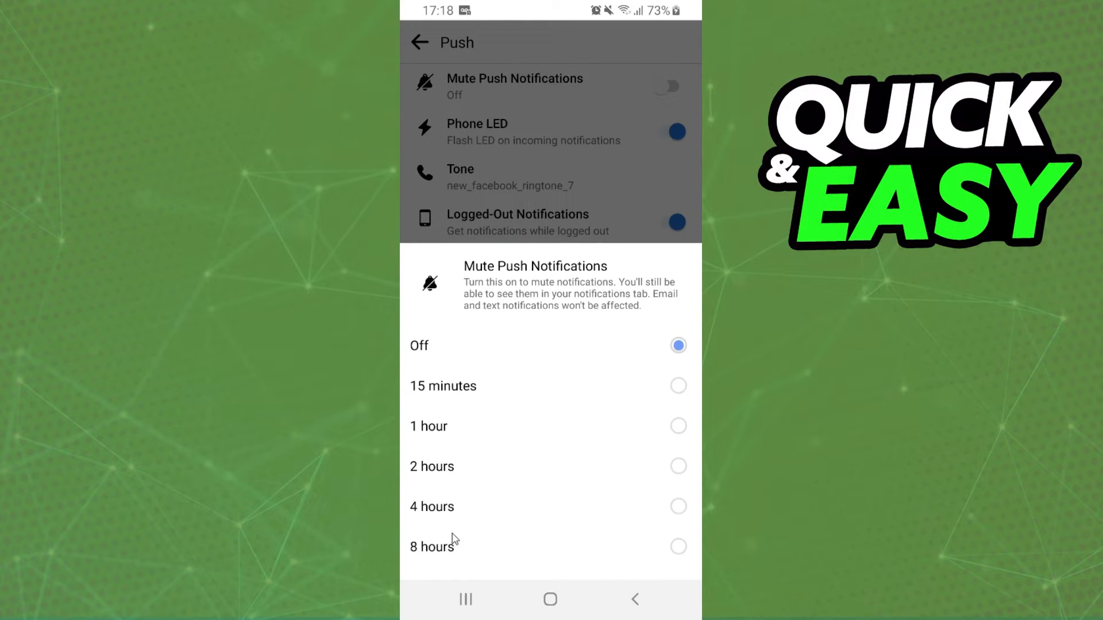
pyautogui.moveTo(586, 538)
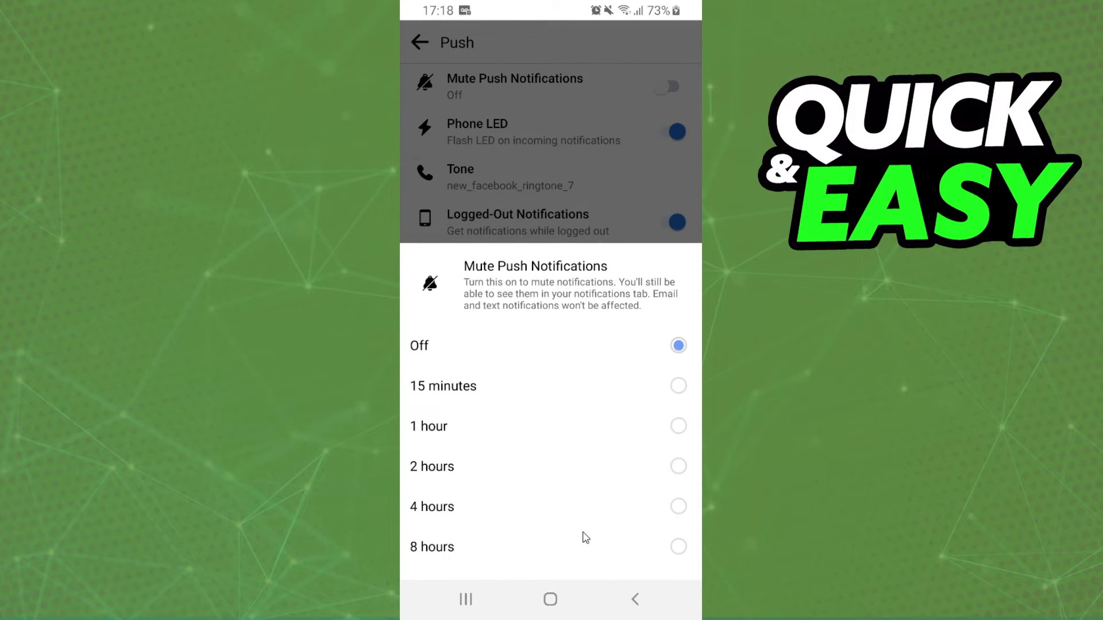
pyautogui.moveTo(455, 539)
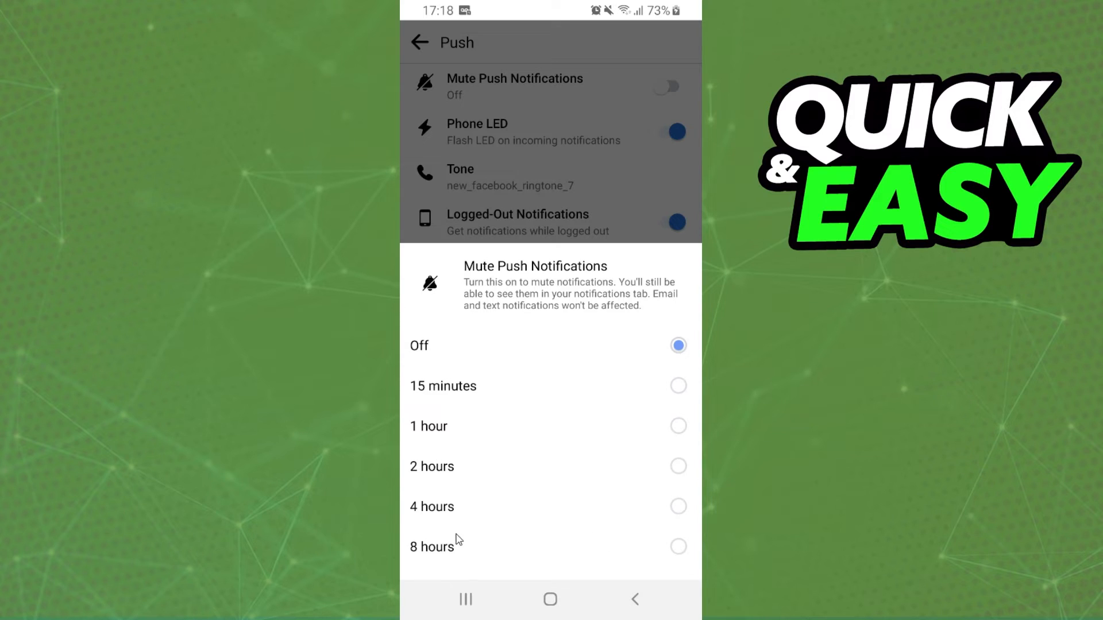
pyautogui.moveTo(564, 565)
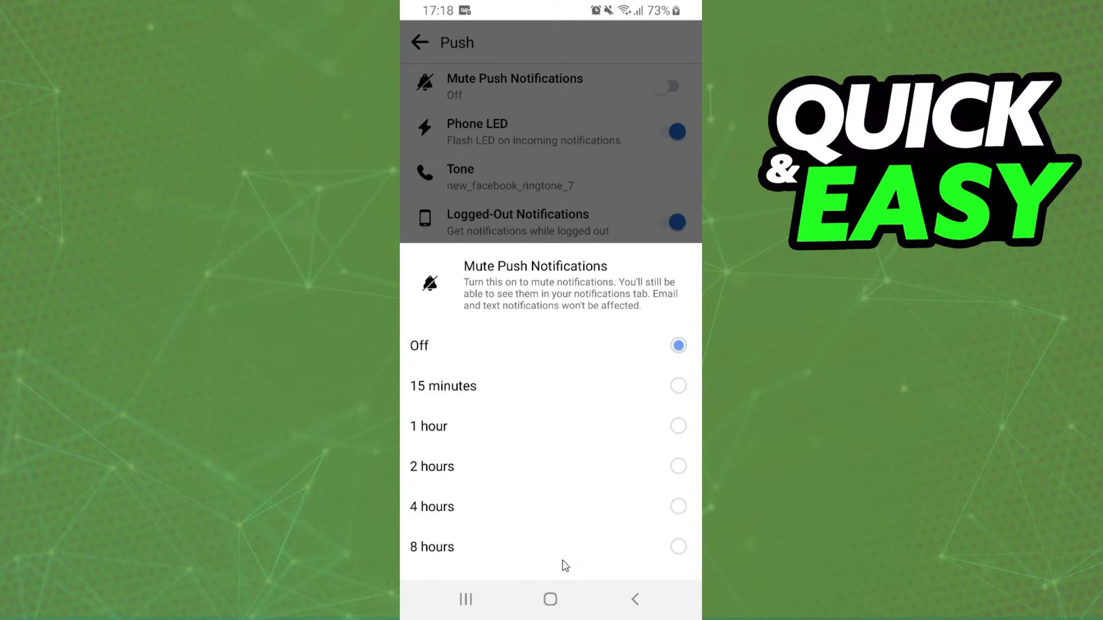
pyautogui.moveTo(483, 548)
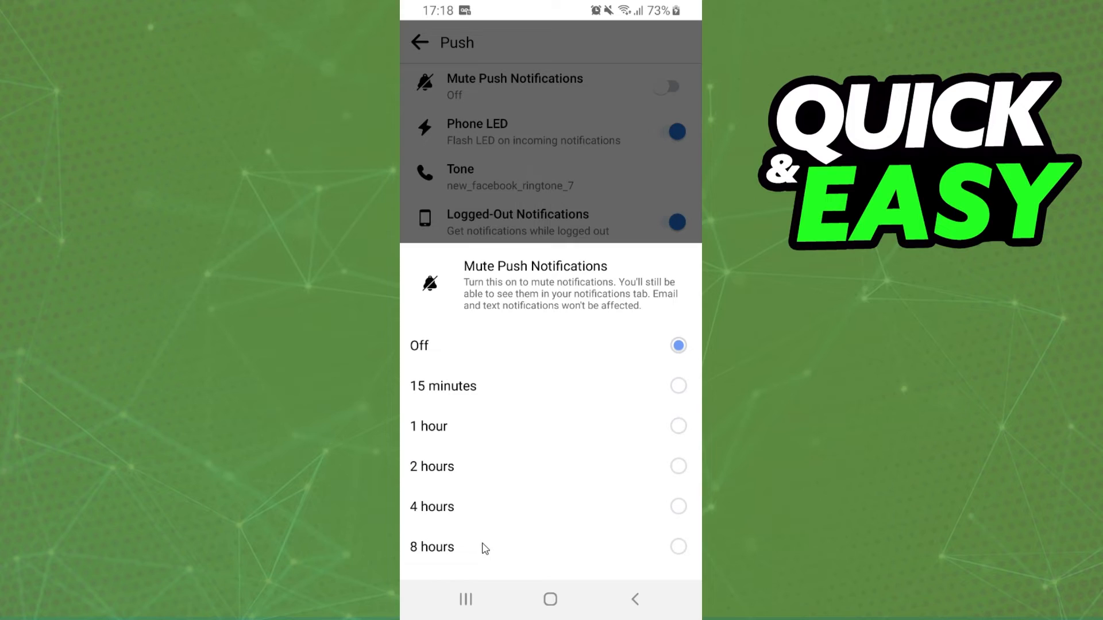